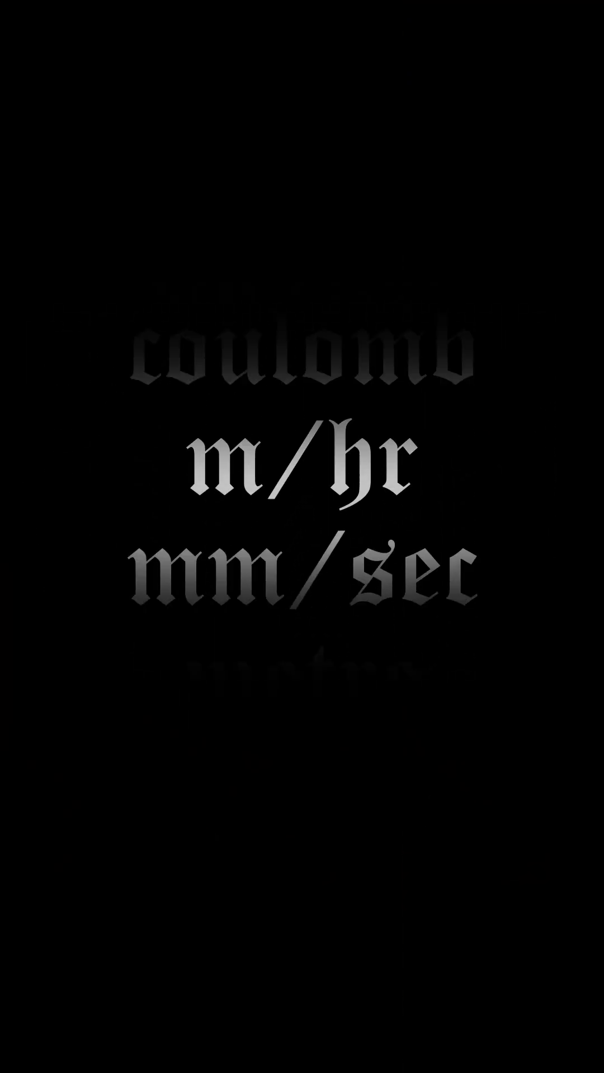
scroll("down", 3)
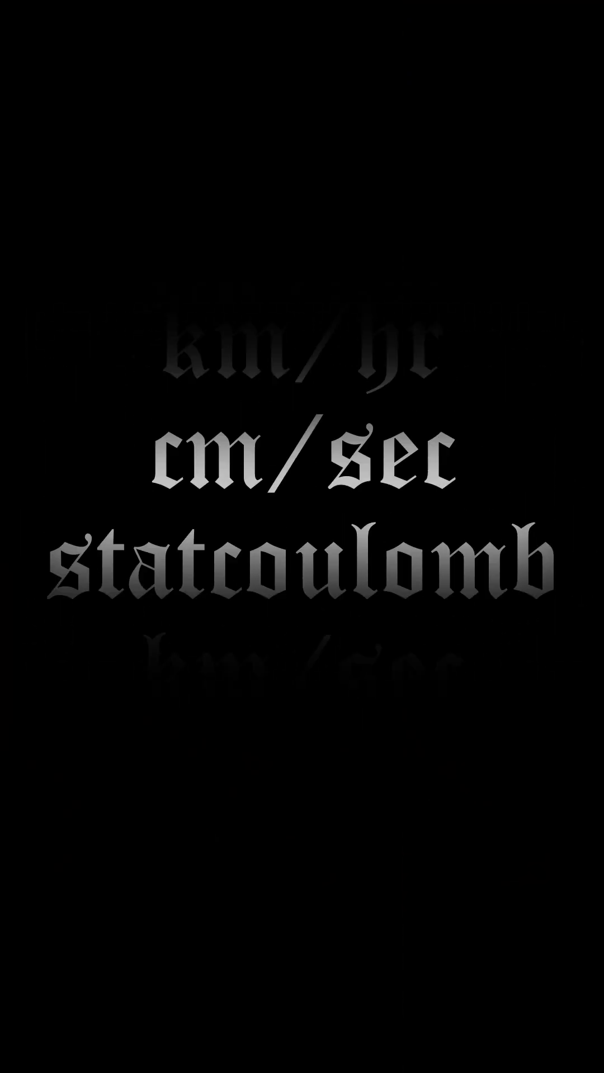